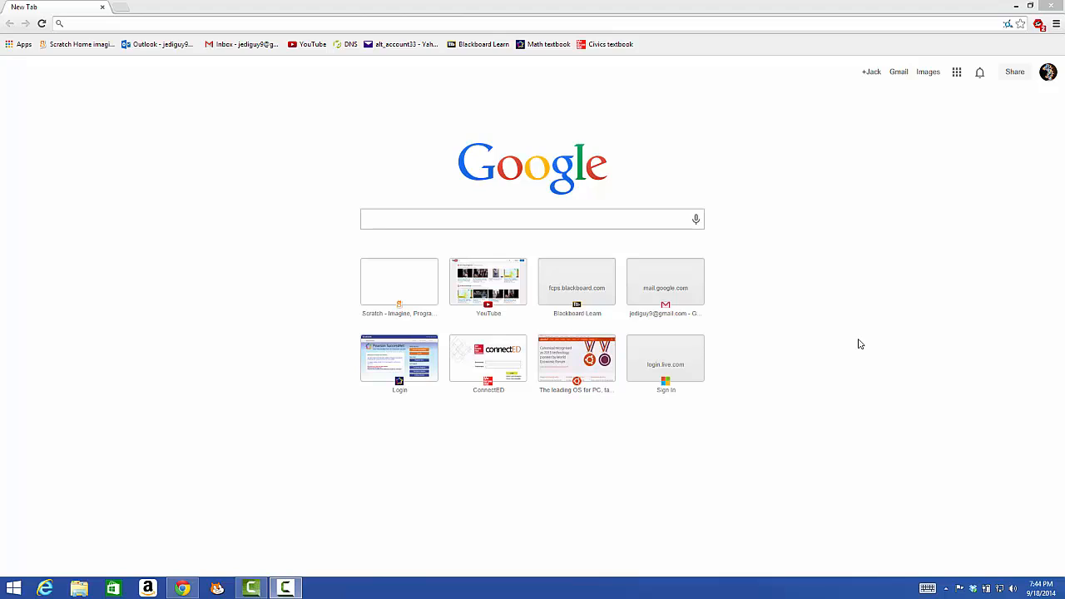
Navigate Chrome to python.org and scroll to the page footer links.
left_click(508, 23)
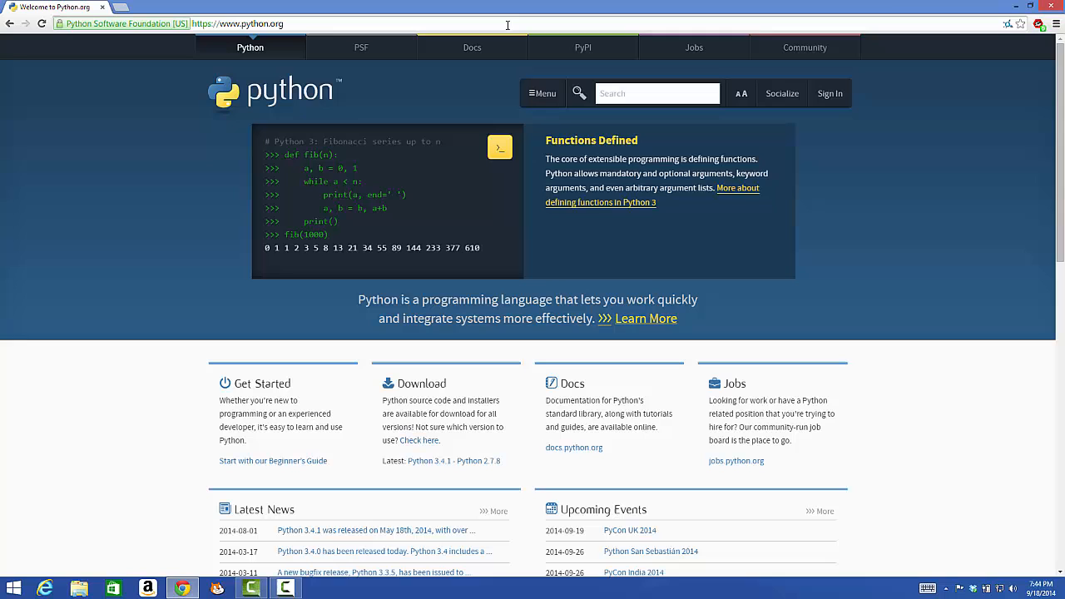
mouse_move(899, 104)
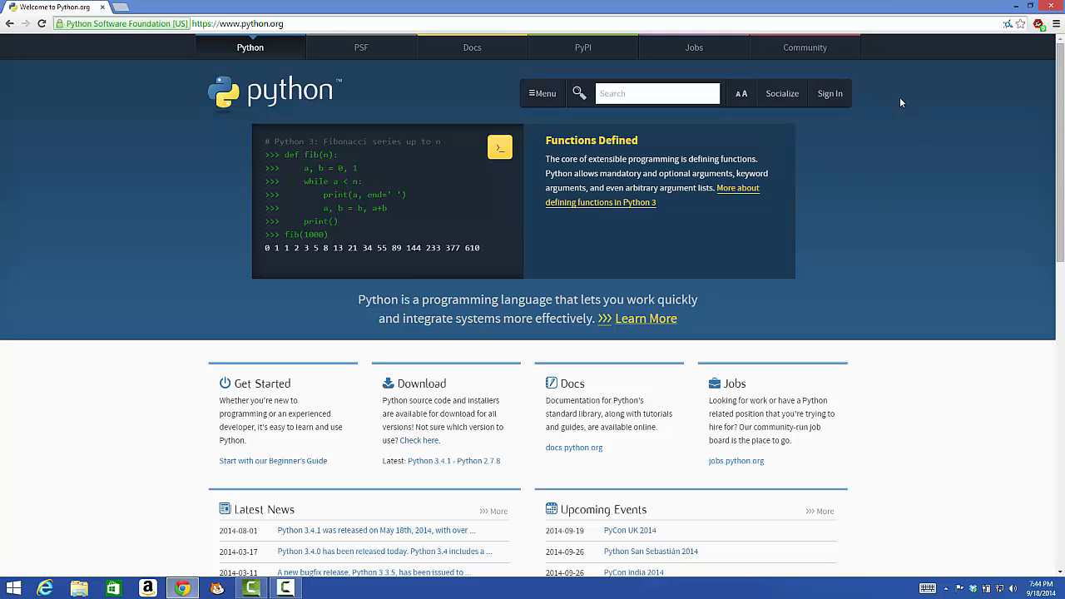
scroll("down", 3)
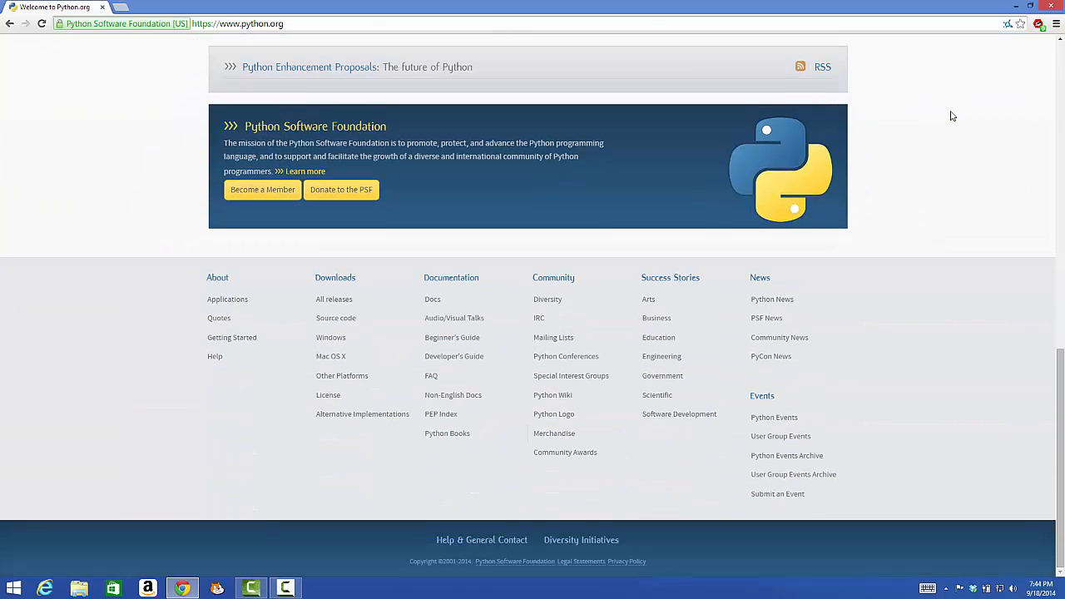
mouse_move(369, 274)
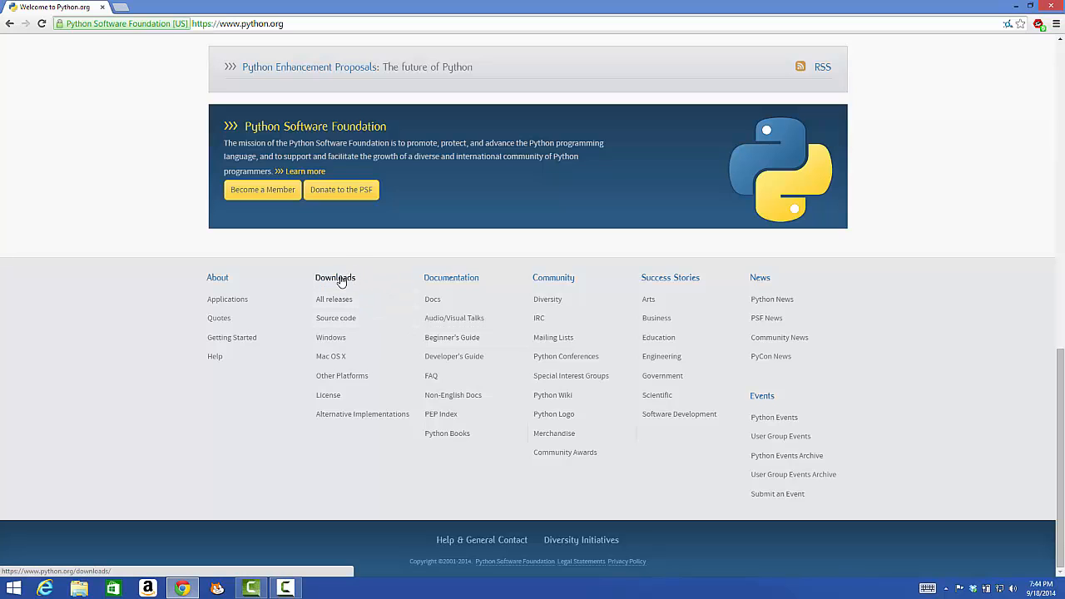
Go to the Downloads page and start downloading the Python 3.4.1 Windows installer.
left_click(335, 277)
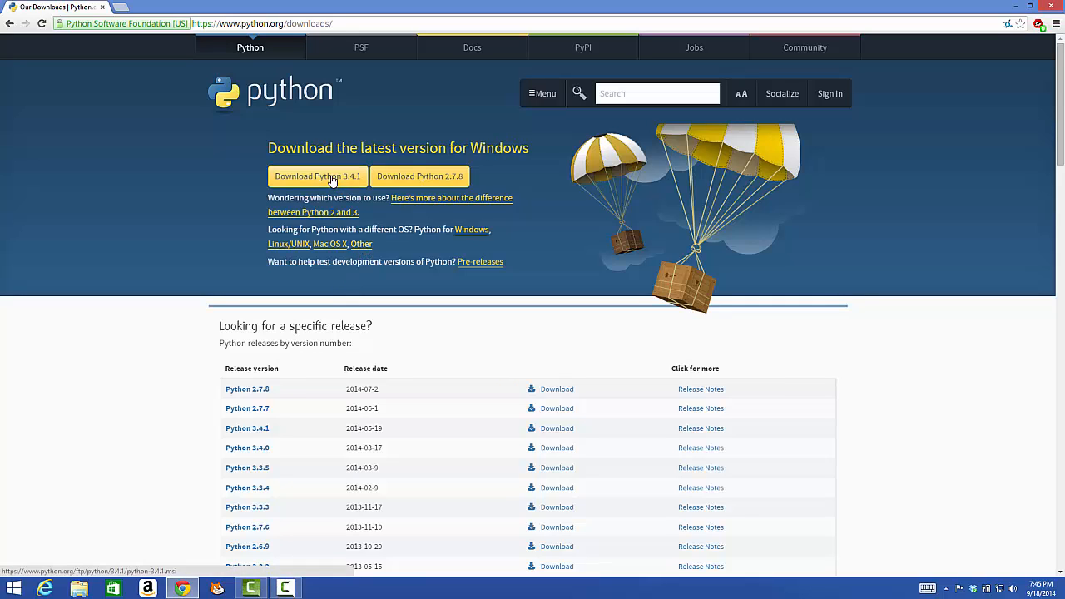
mouse_move(325, 176)
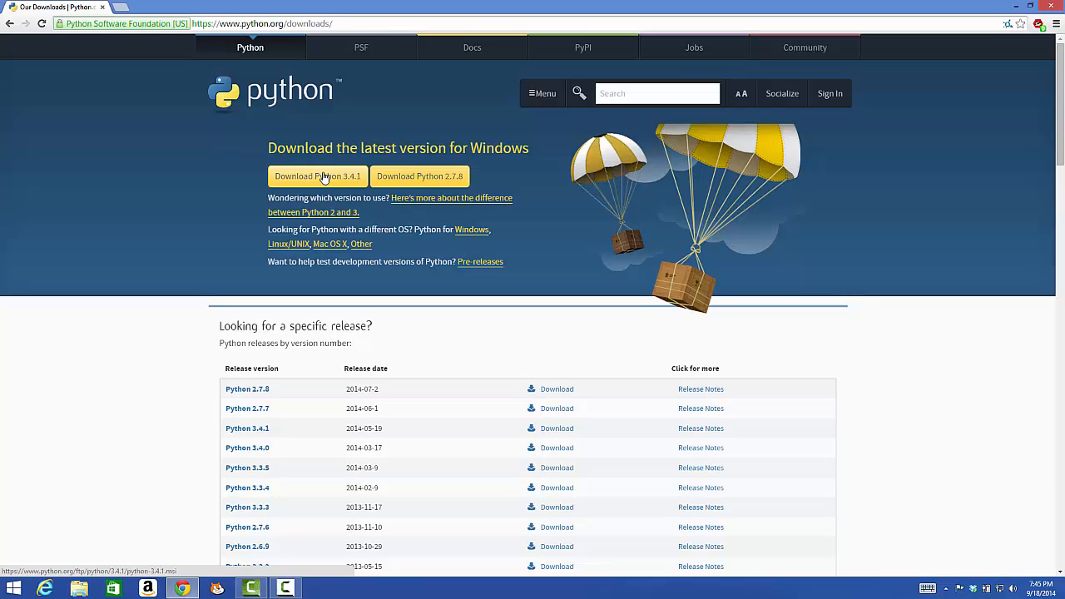
left_click(316, 177)
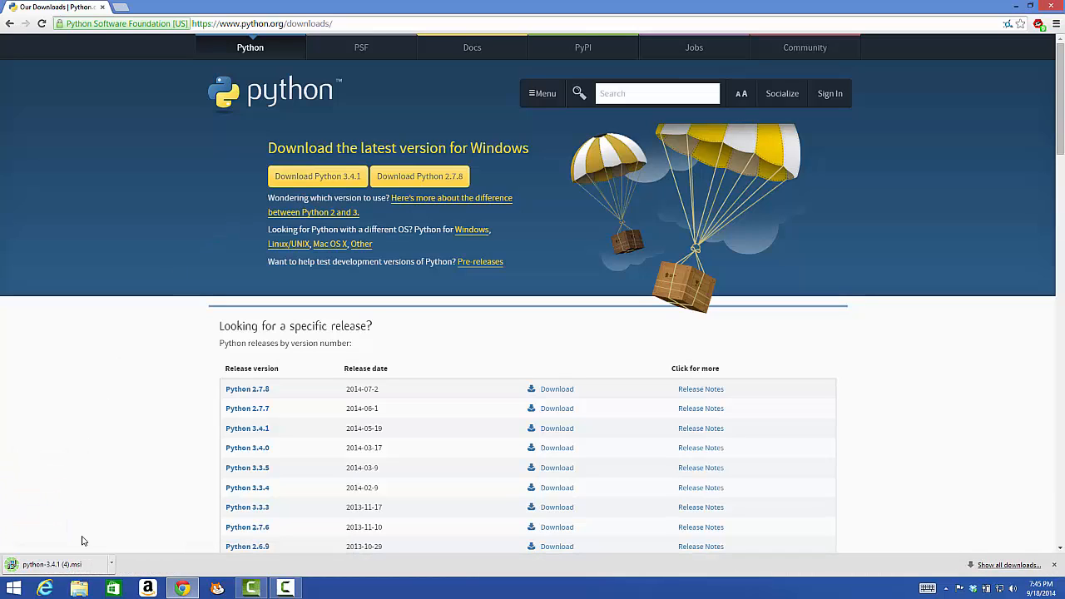
mouse_move(75, 520)
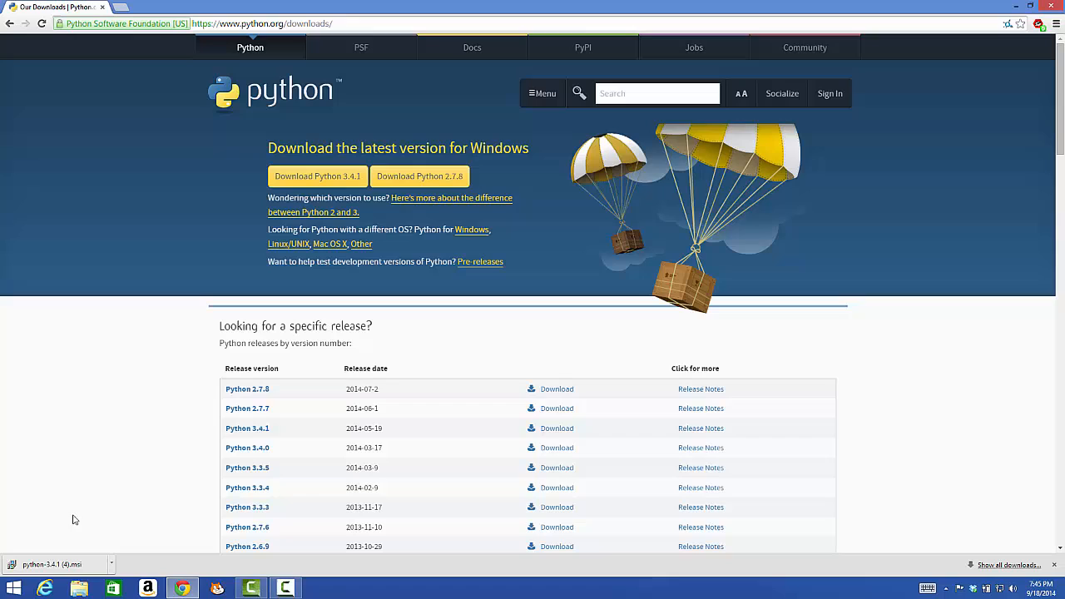
mouse_move(60, 523)
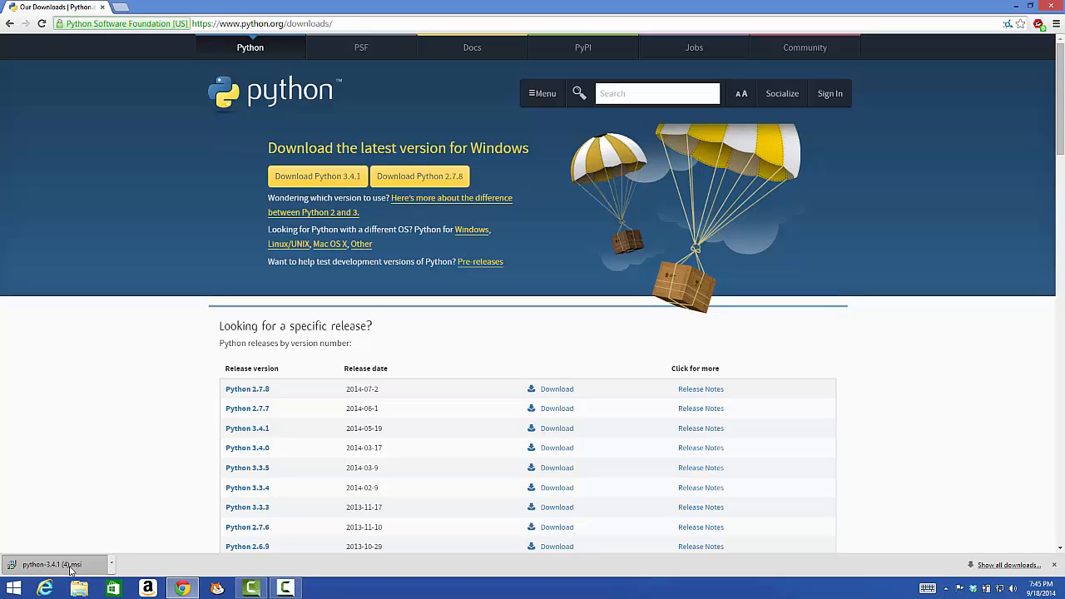
Run the installer for all users into the default C:\Python34 and enable Add python.exe to Path.
left_click(56, 564)
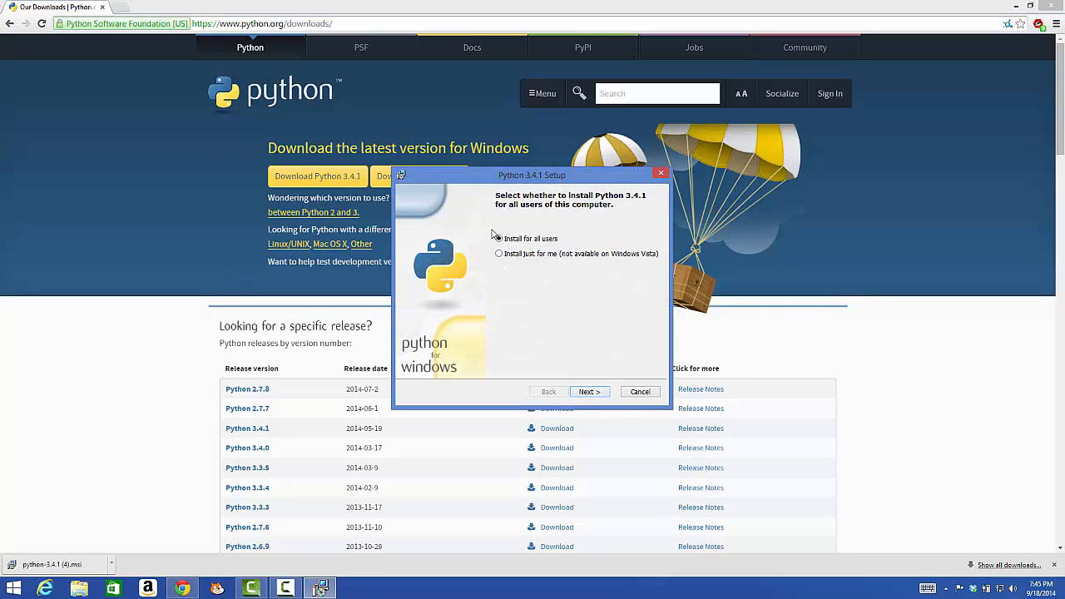
left_click(499, 240)
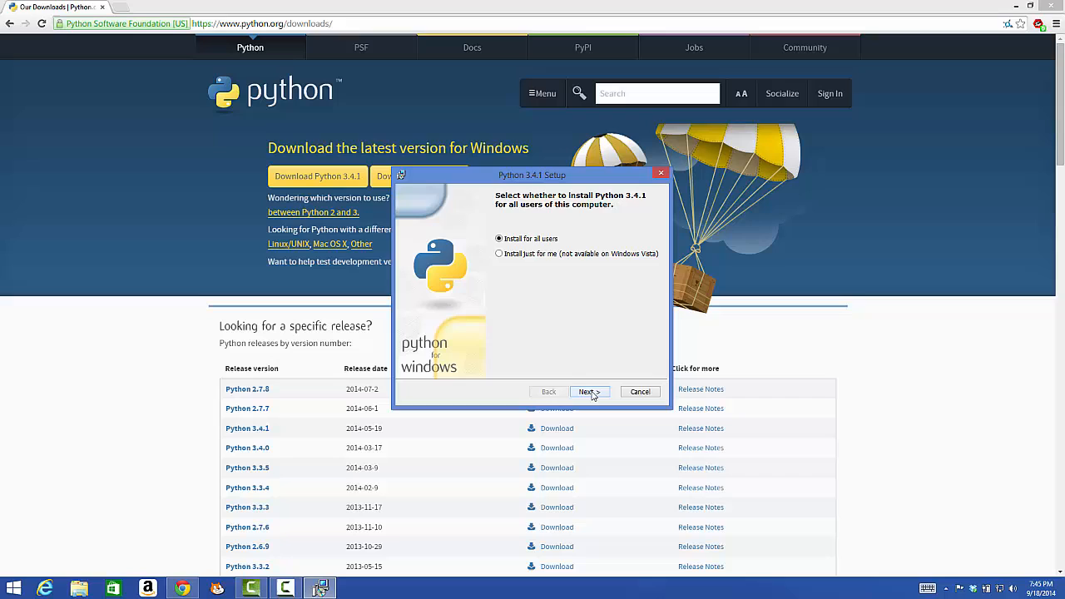
left_click(589, 391)
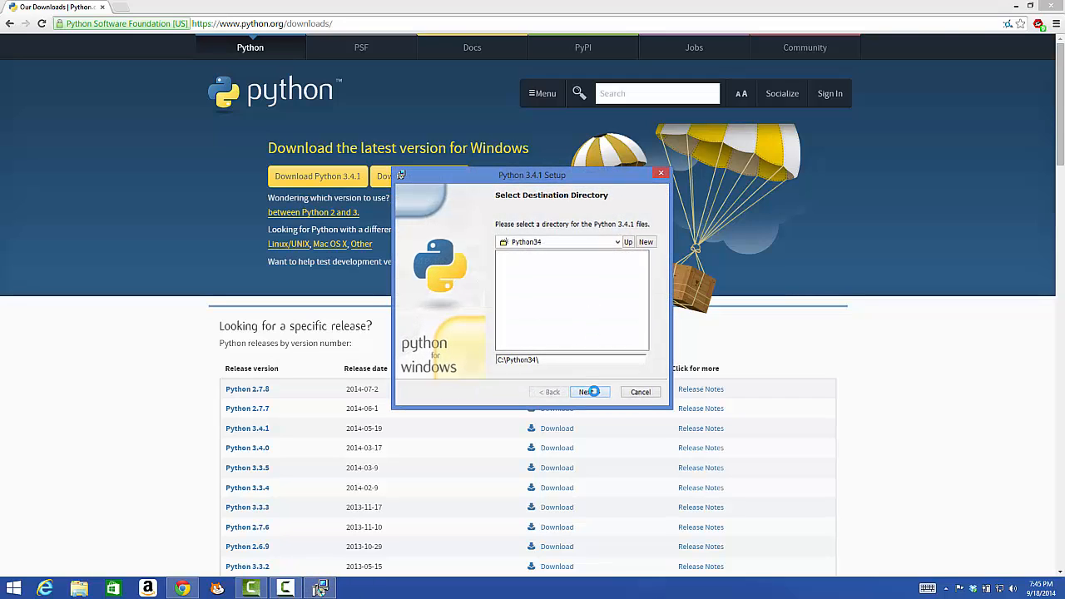
left_click(586, 393)
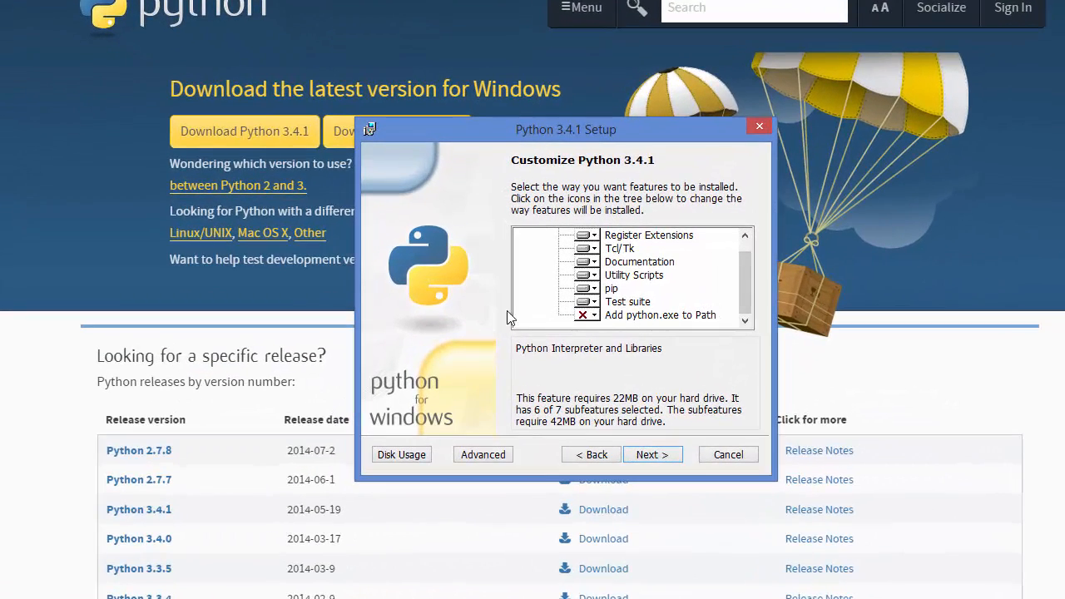
left_click(586, 314)
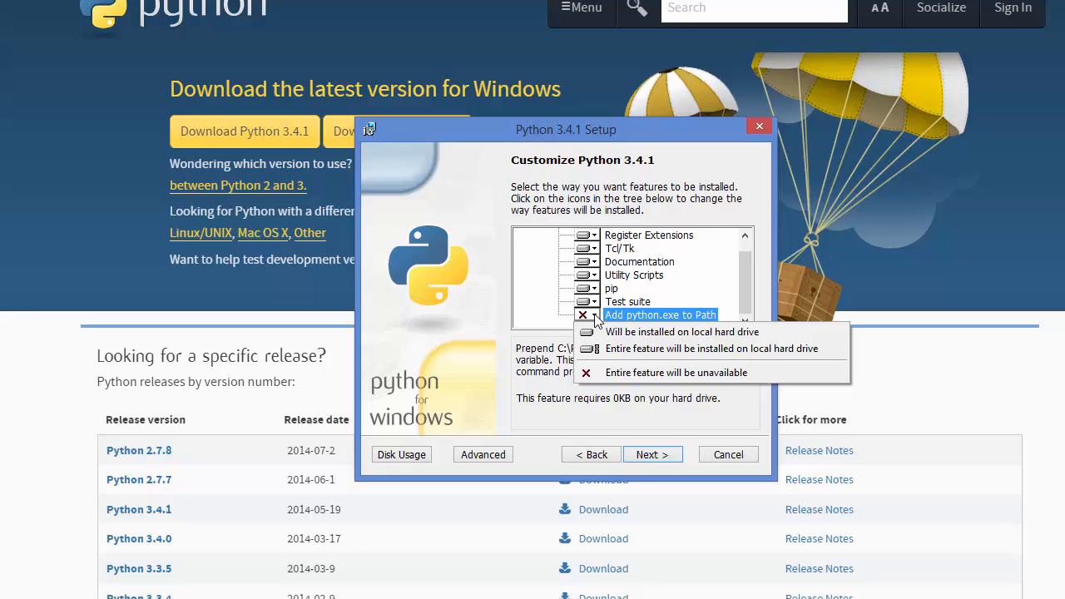
mouse_move(681, 333)
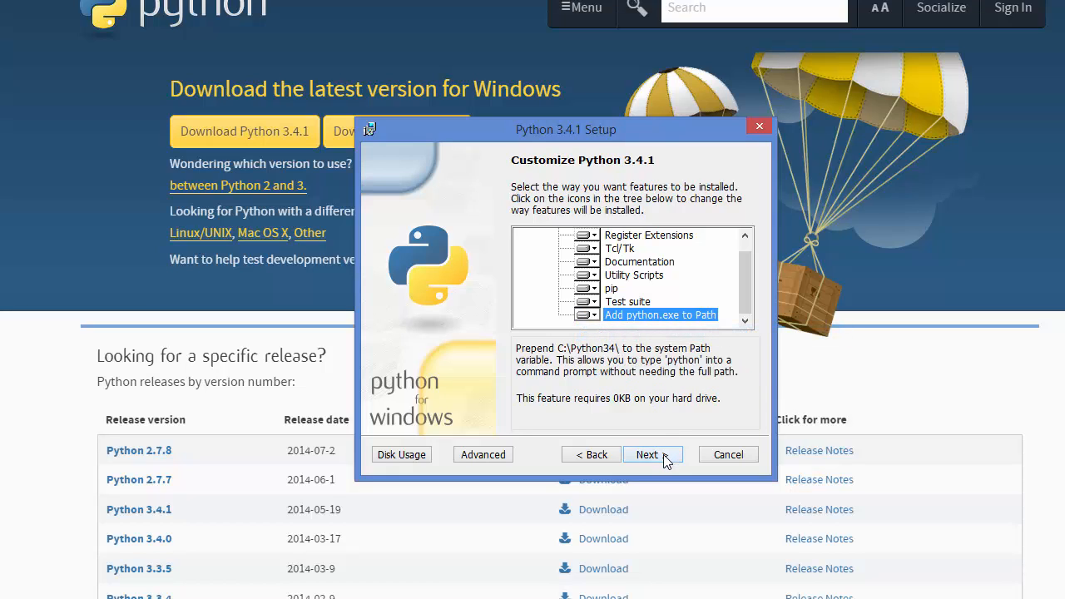
Install Python 3.4.1 with the chosen features and finish the setup.
left_click(647, 455)
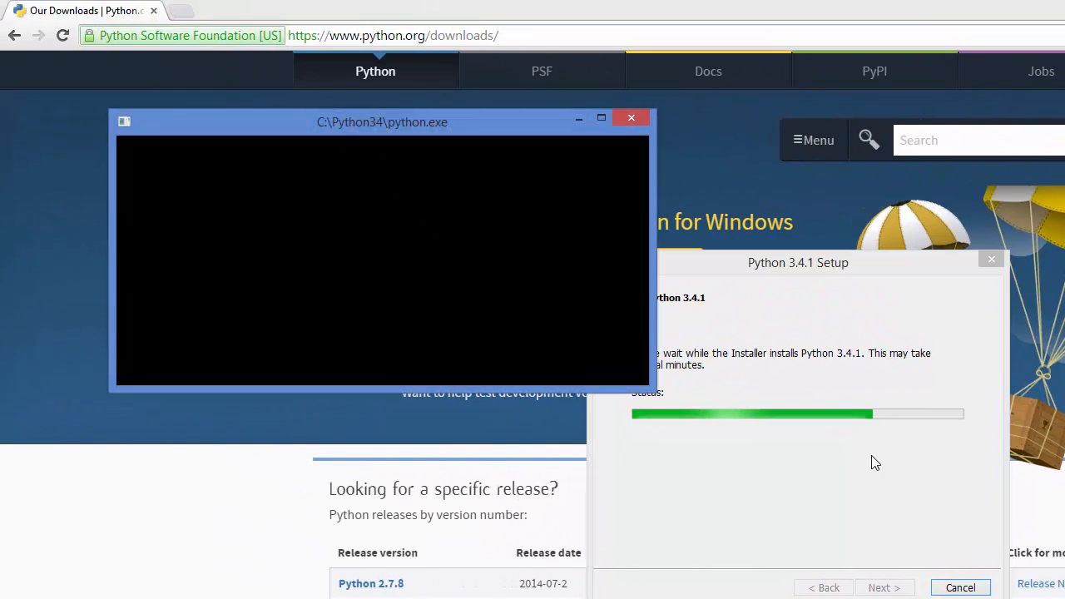
mouse_move(682, 438)
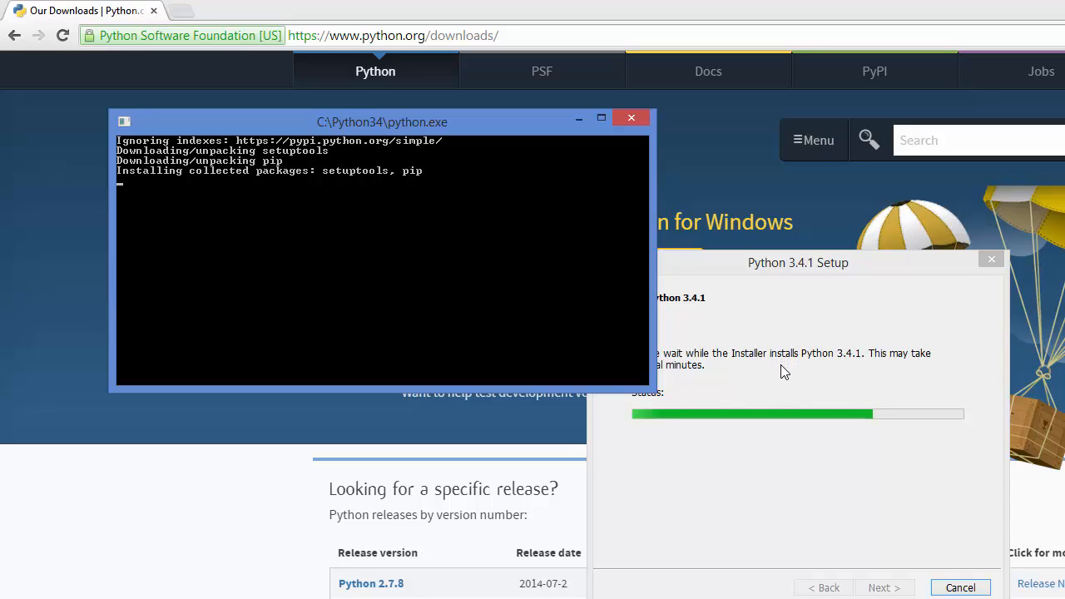
mouse_move(697, 336)
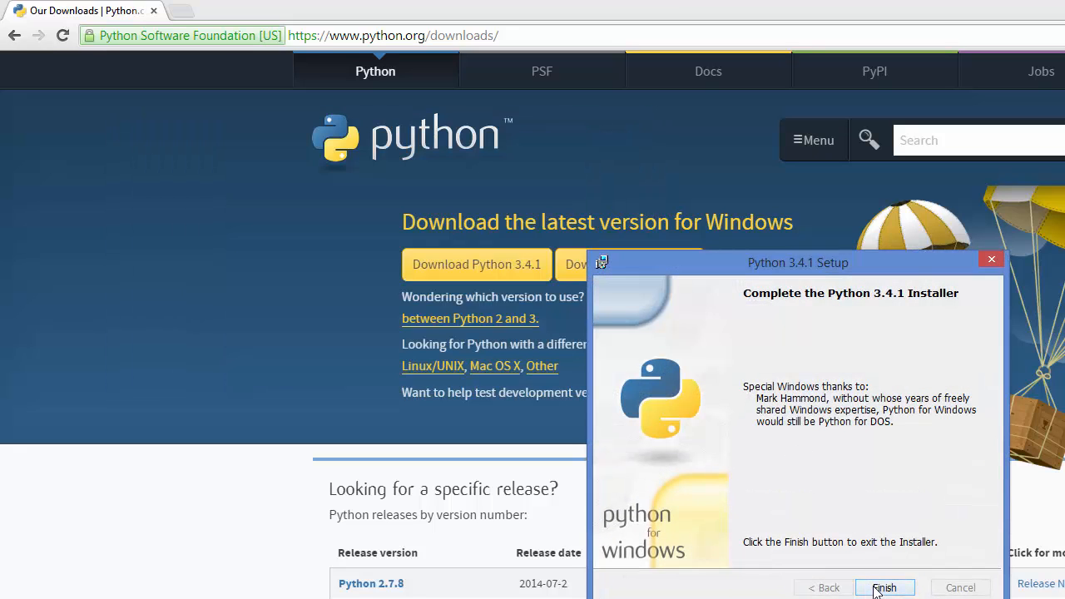
left_click(886, 588)
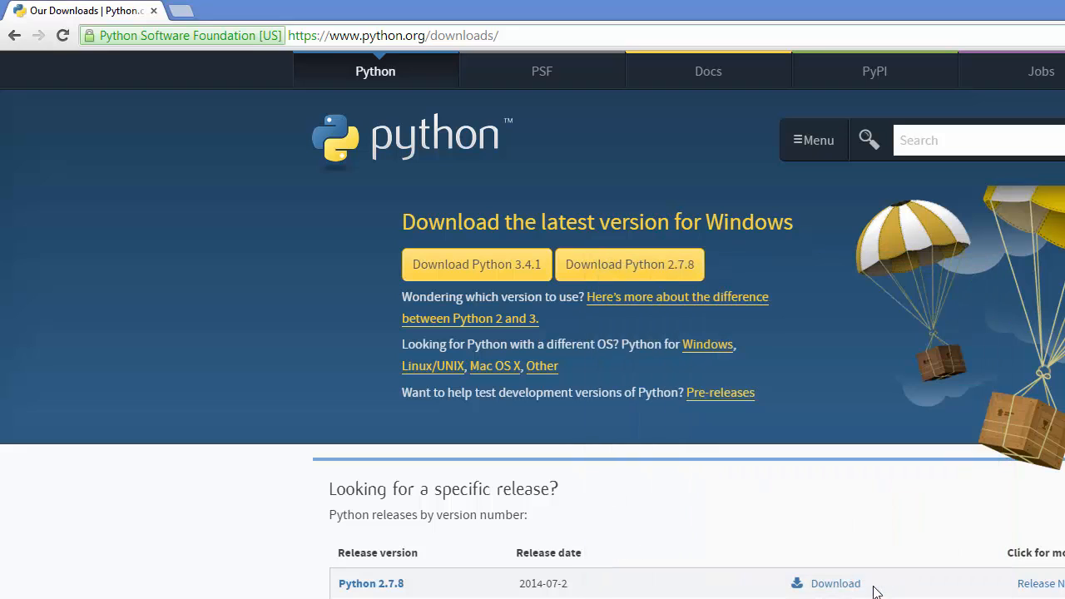
mouse_move(874, 591)
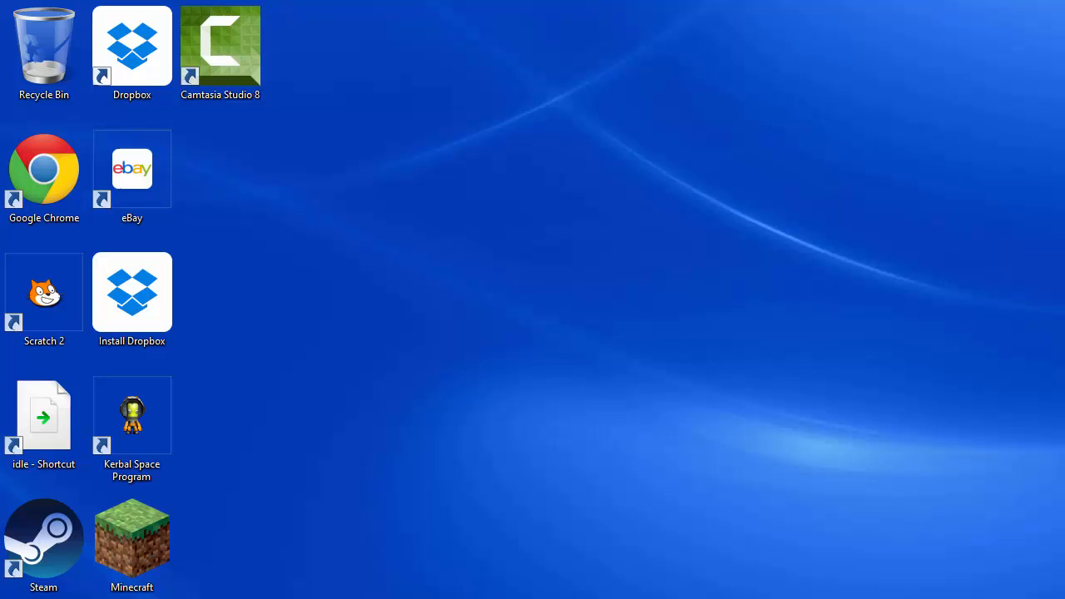
mouse_move(514, 447)
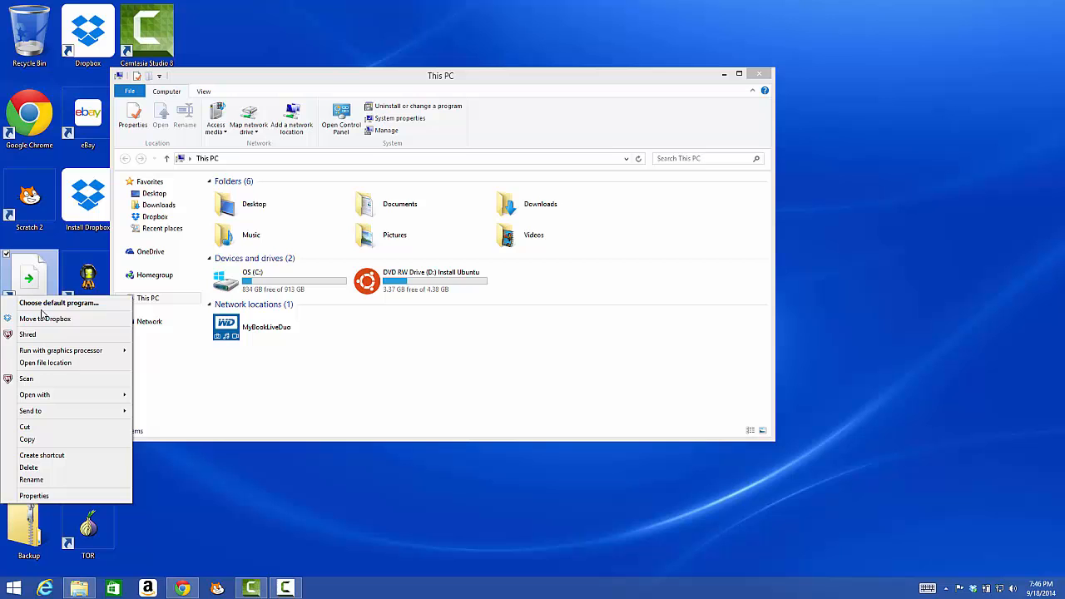
Browse from This PC into OS (C:) and the Python34 folder to see the installed files.
left_click(236, 458)
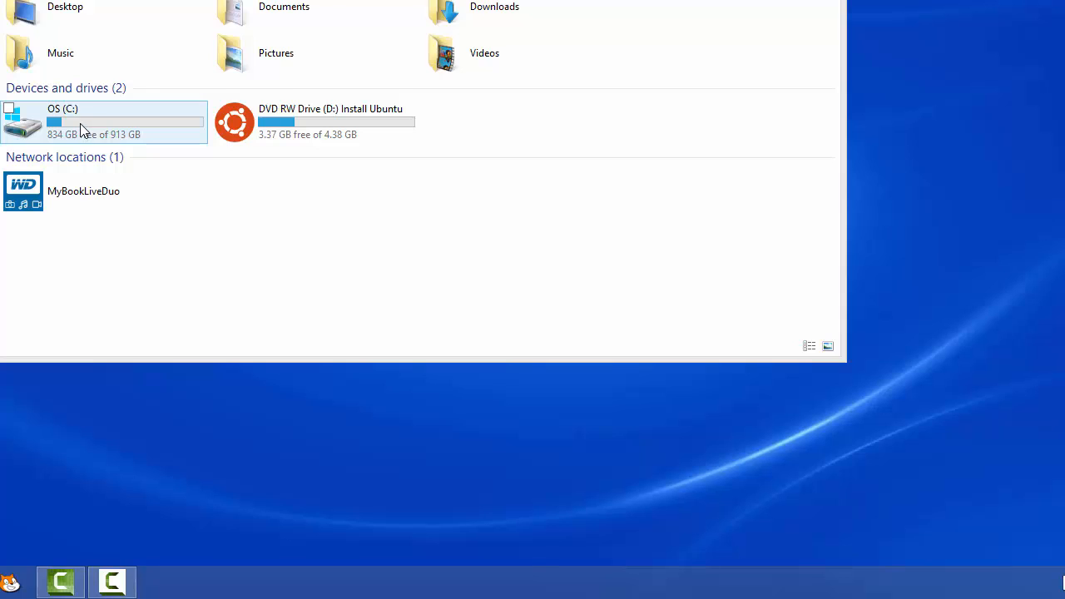
double_click(63, 120)
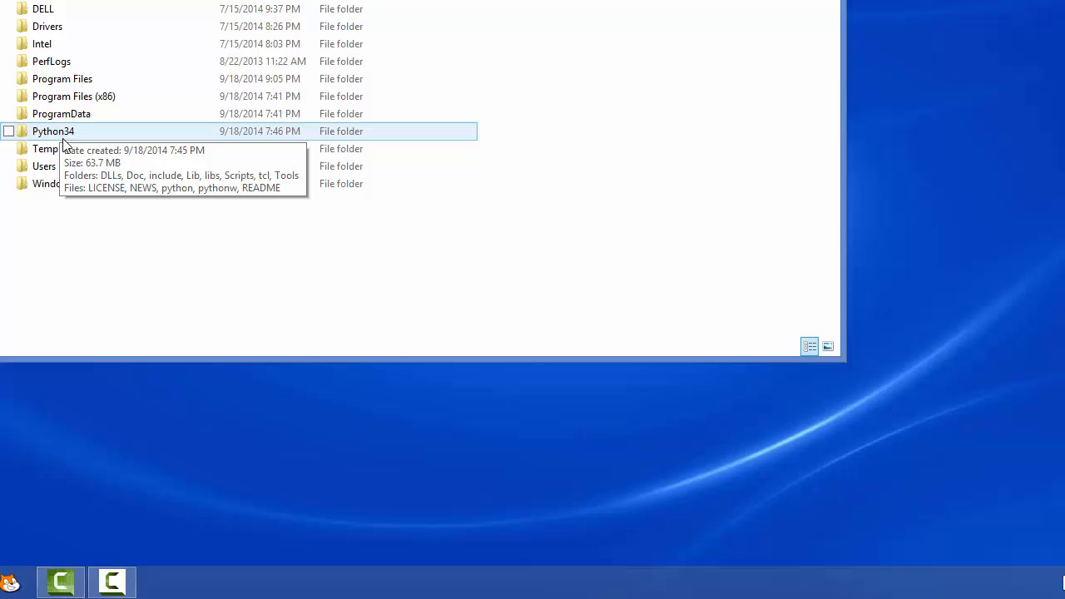
mouse_move(76, 136)
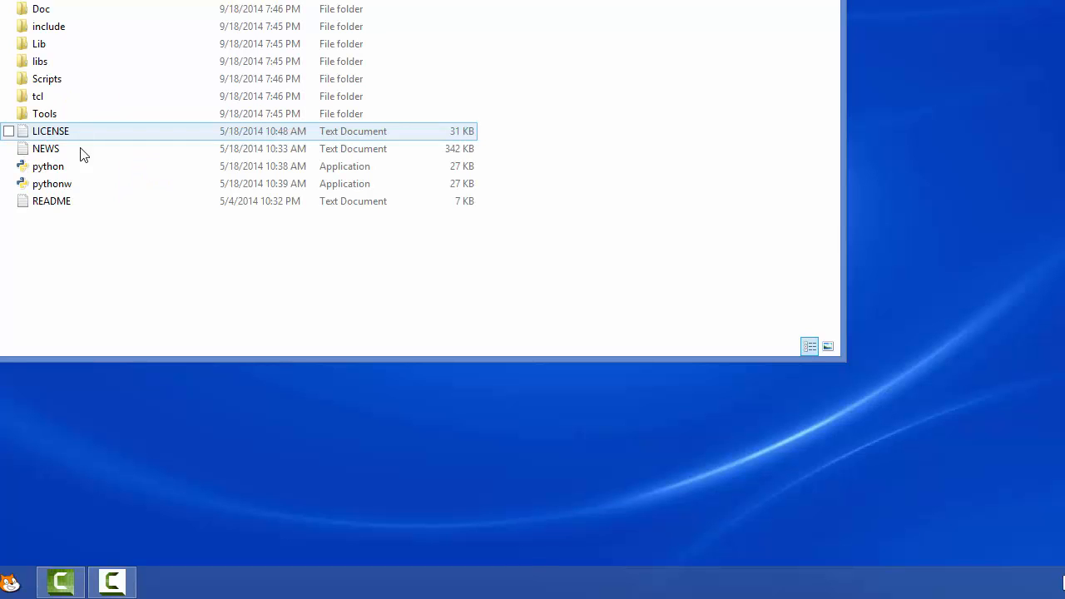
left_click(83, 253)
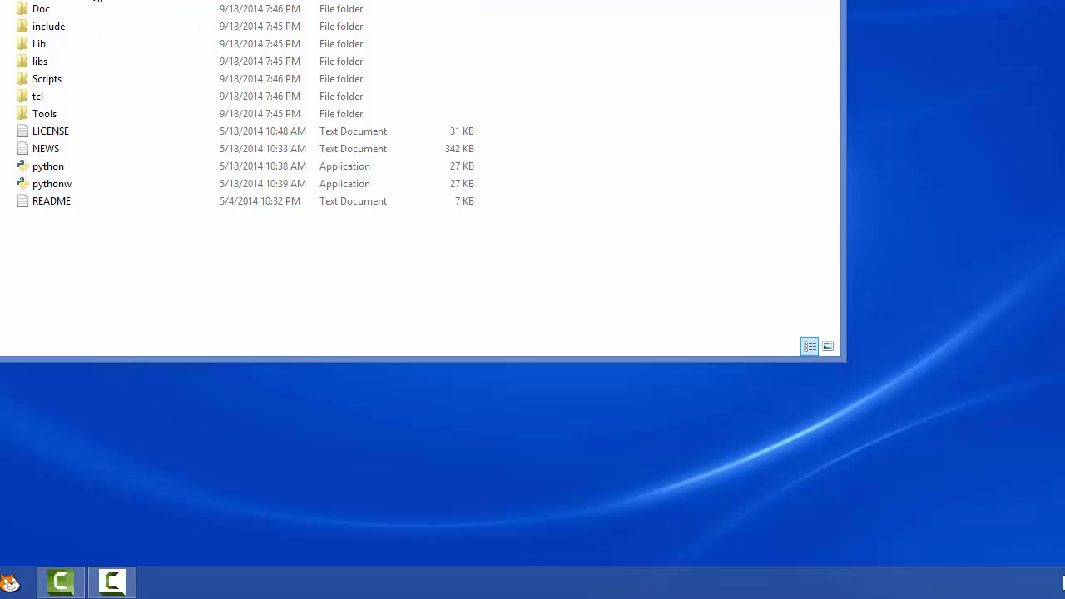
mouse_move(40, 43)
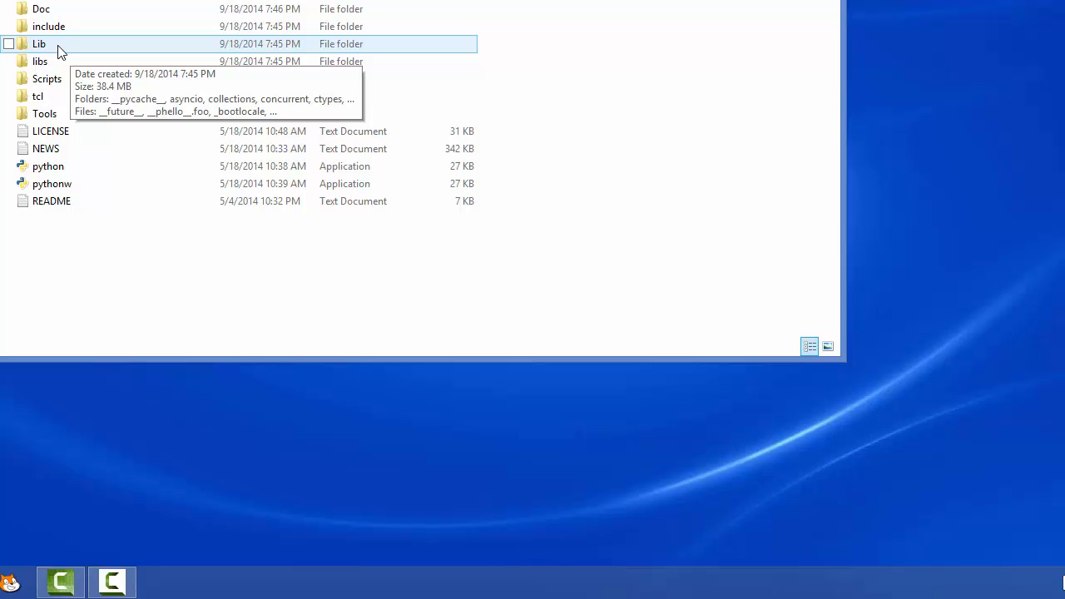
mouse_move(58, 65)
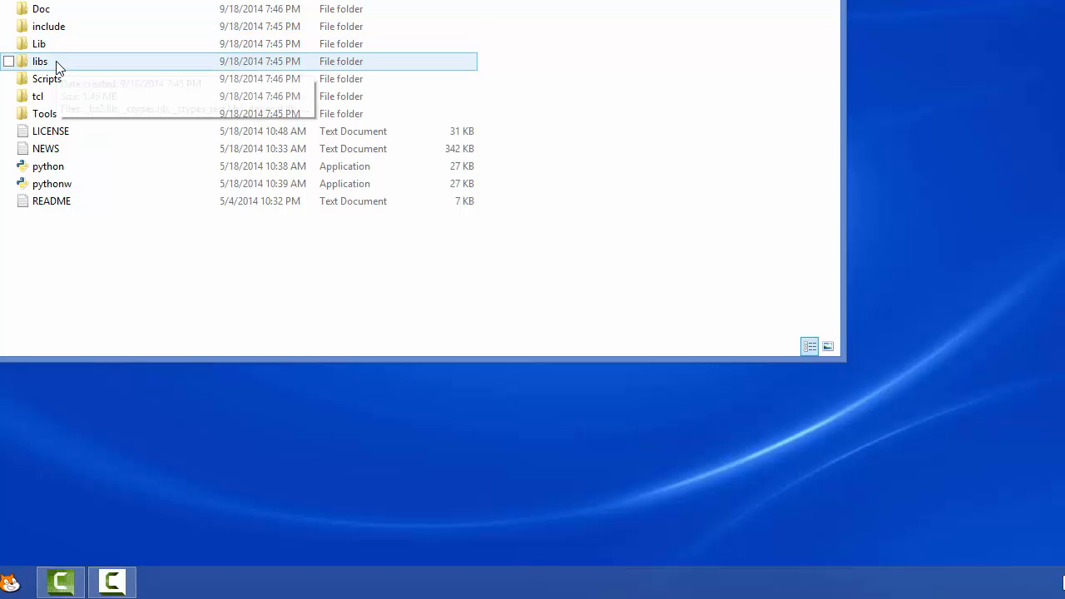
In Python34\Lib\idlelib, send idle.pyw to the desktop as a shortcut.
double_click(40, 60)
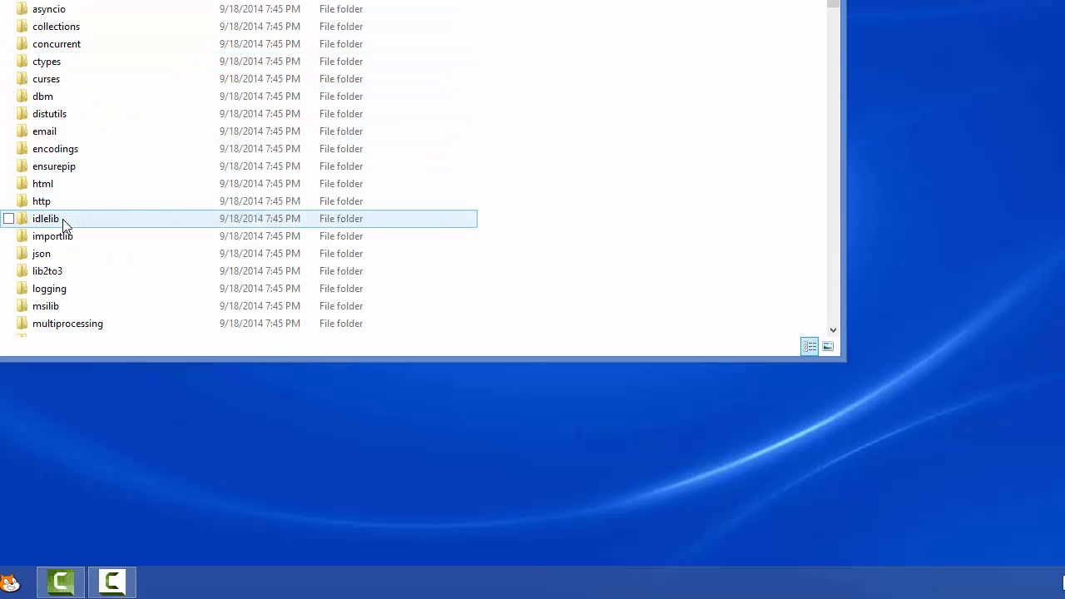
left_click(8, 218)
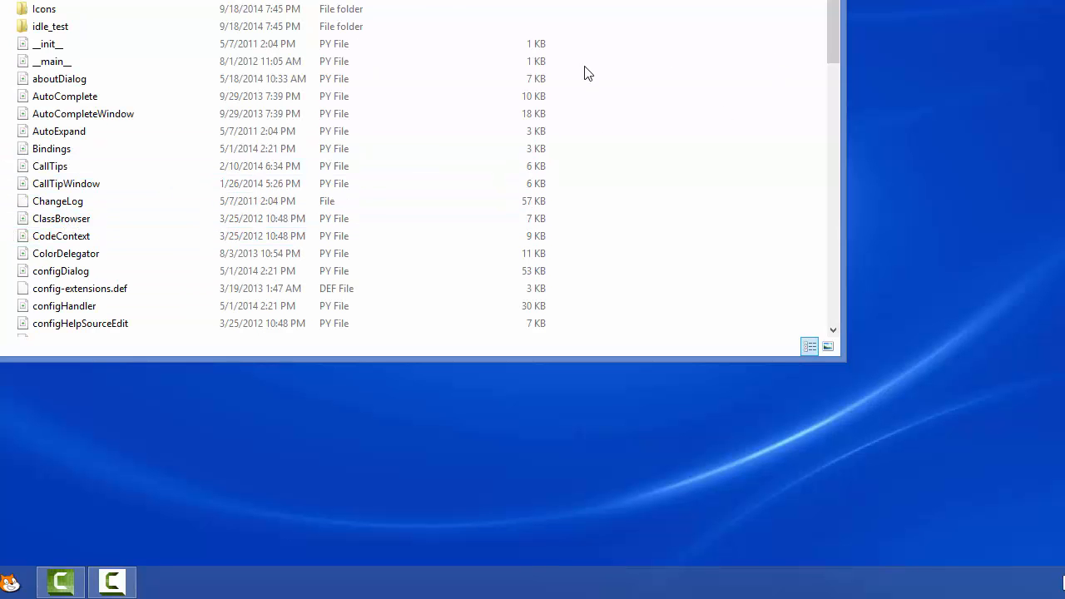
scroll("down", 3)
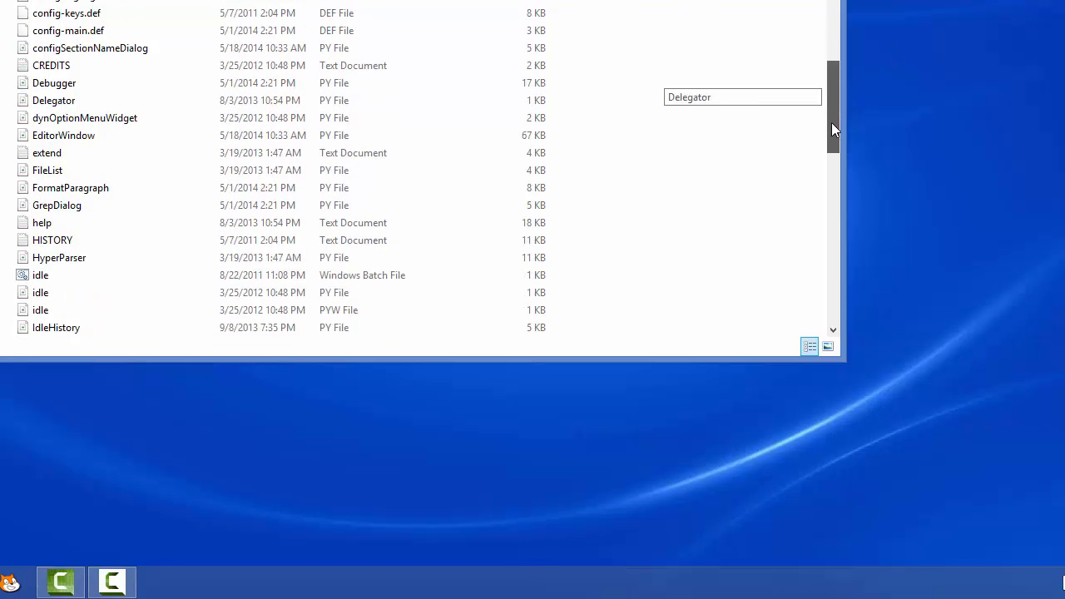
scroll("down", 3)
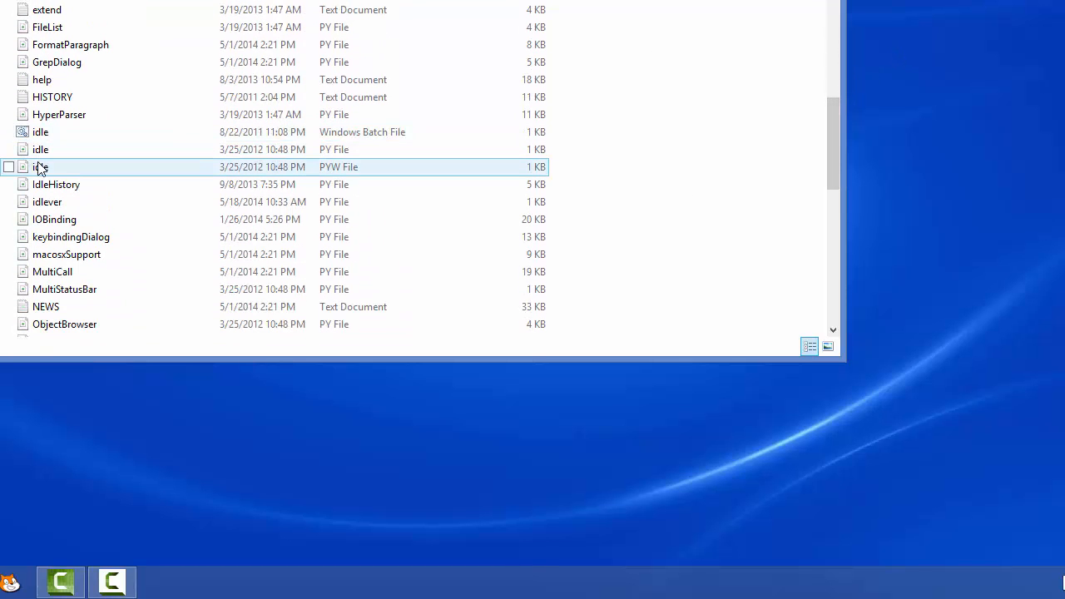
mouse_move(365, 166)
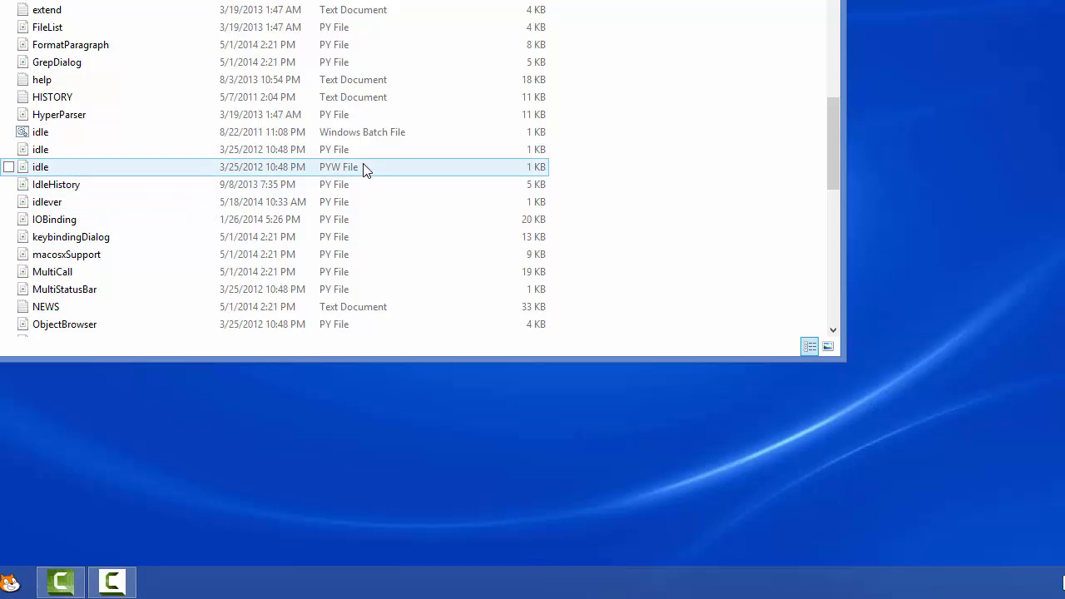
mouse_move(65, 176)
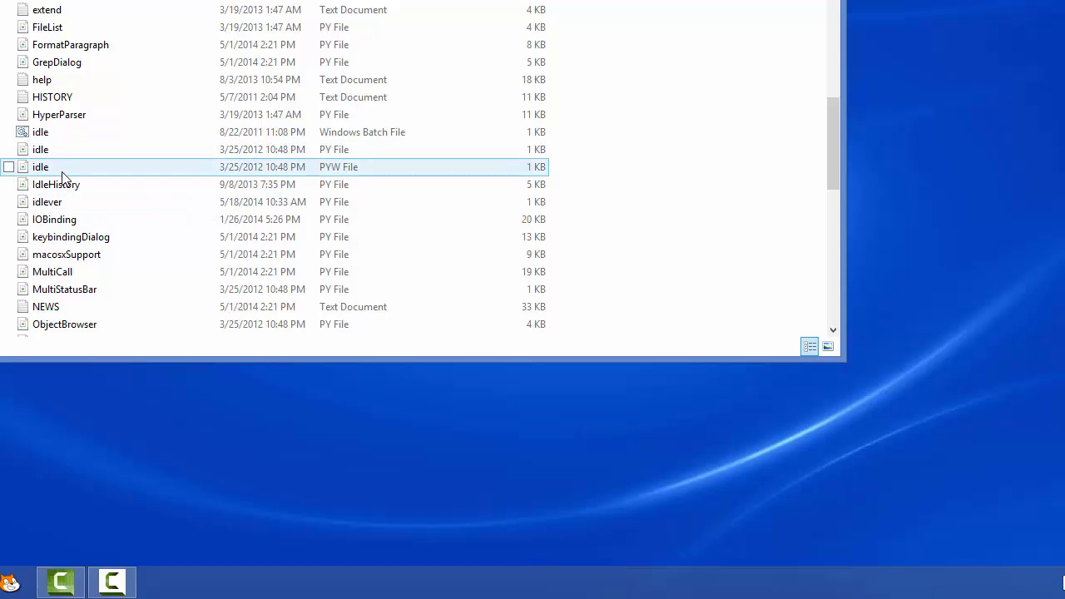
right_click(40, 167)
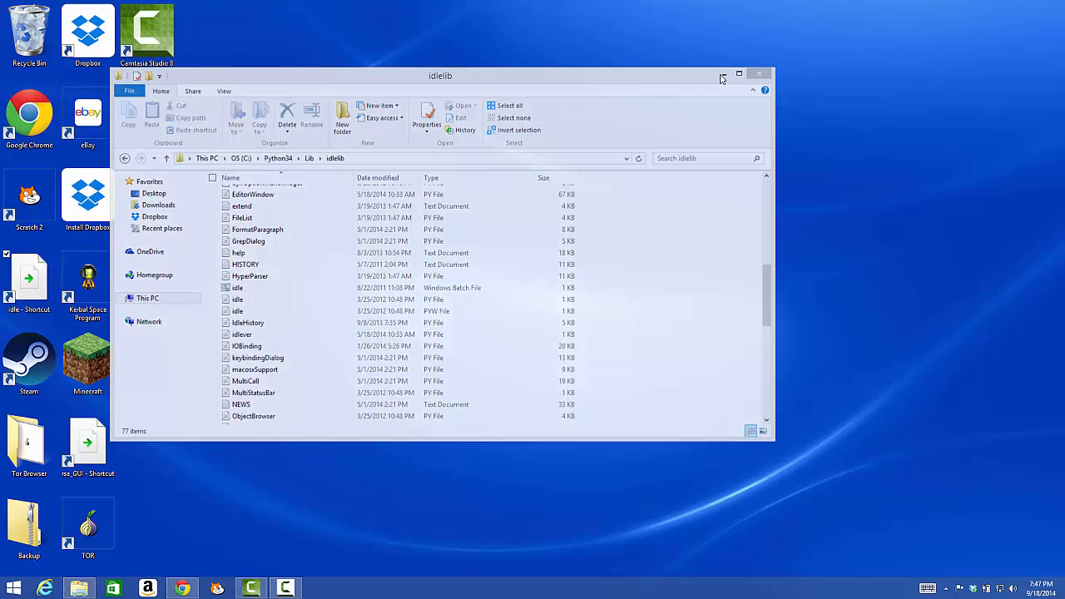
From the desktop, set the idle shortcut to open with pythonw.
left_click(759, 74)
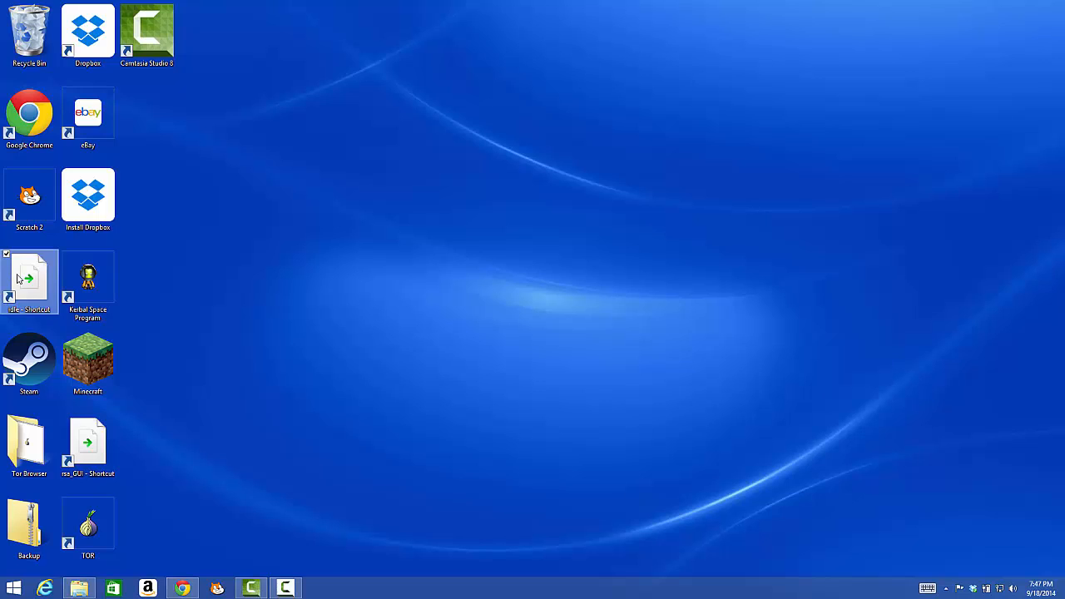
right_click(30, 280)
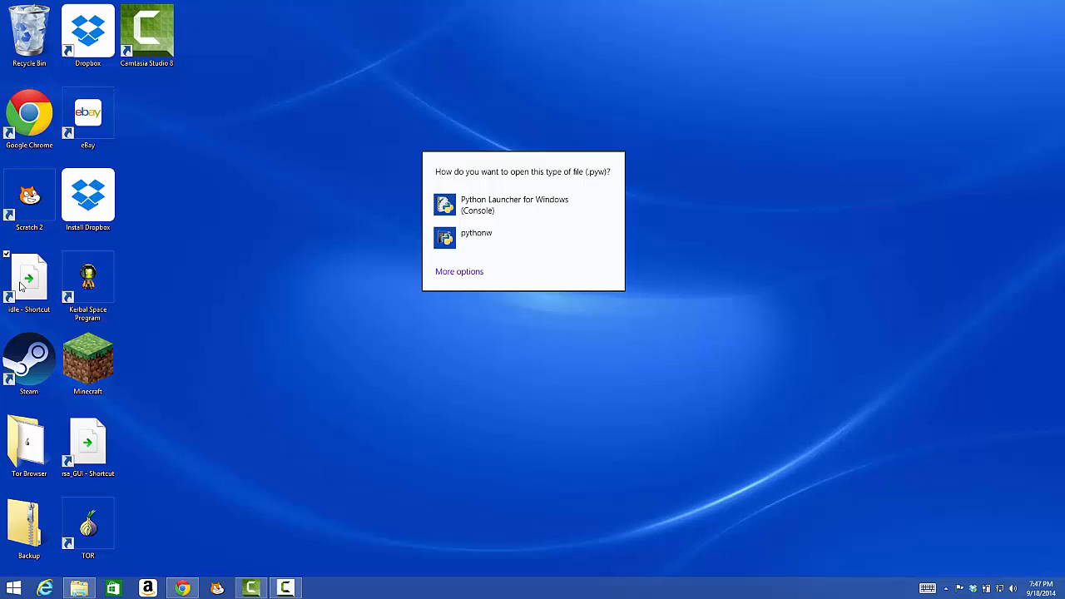
mouse_move(477, 233)
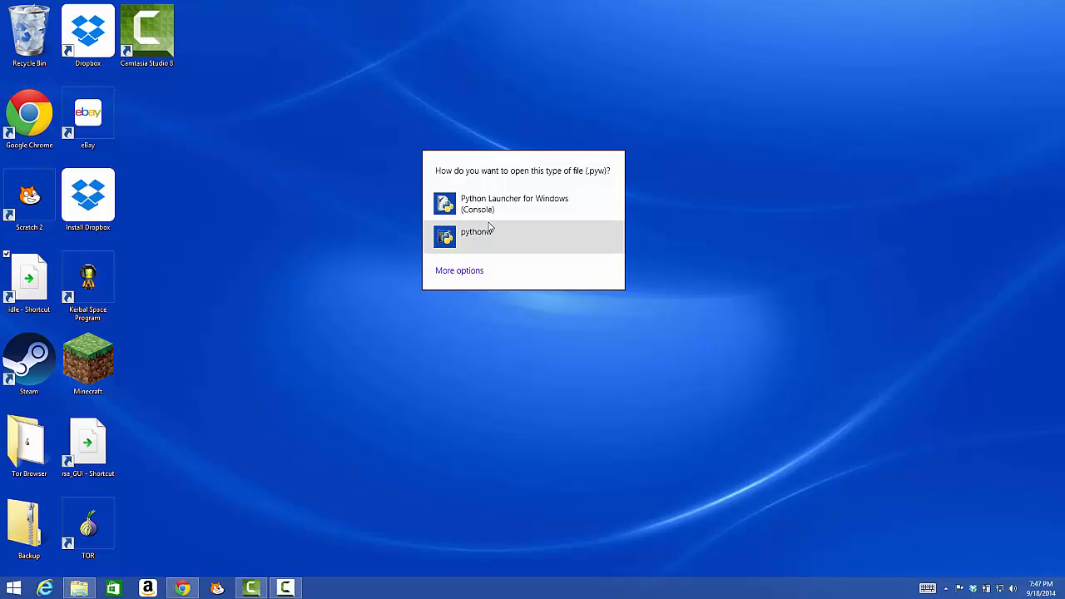
mouse_move(492, 240)
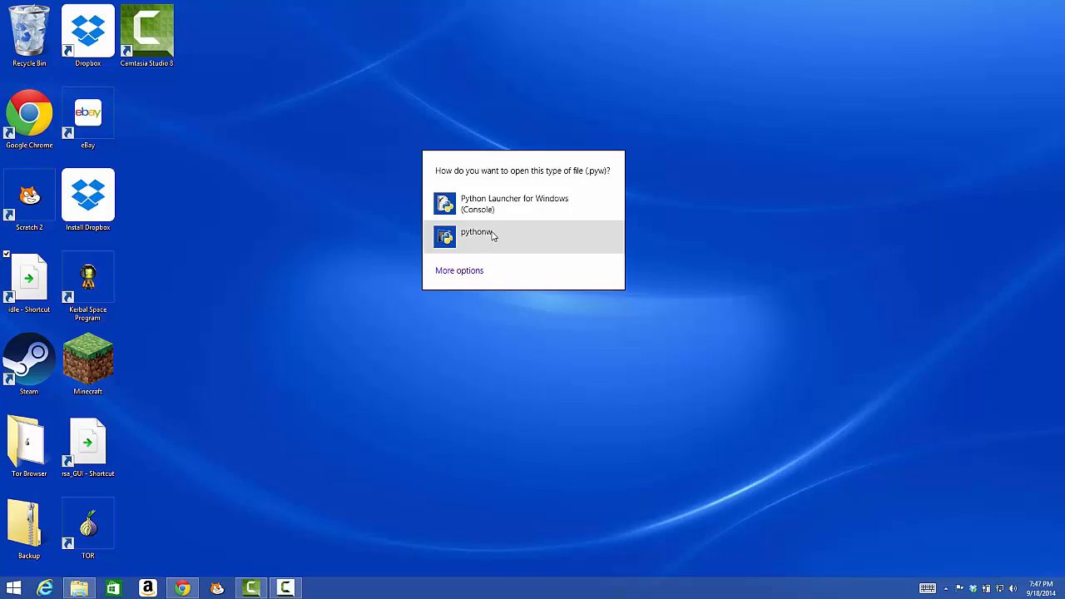
left_click(479, 236)
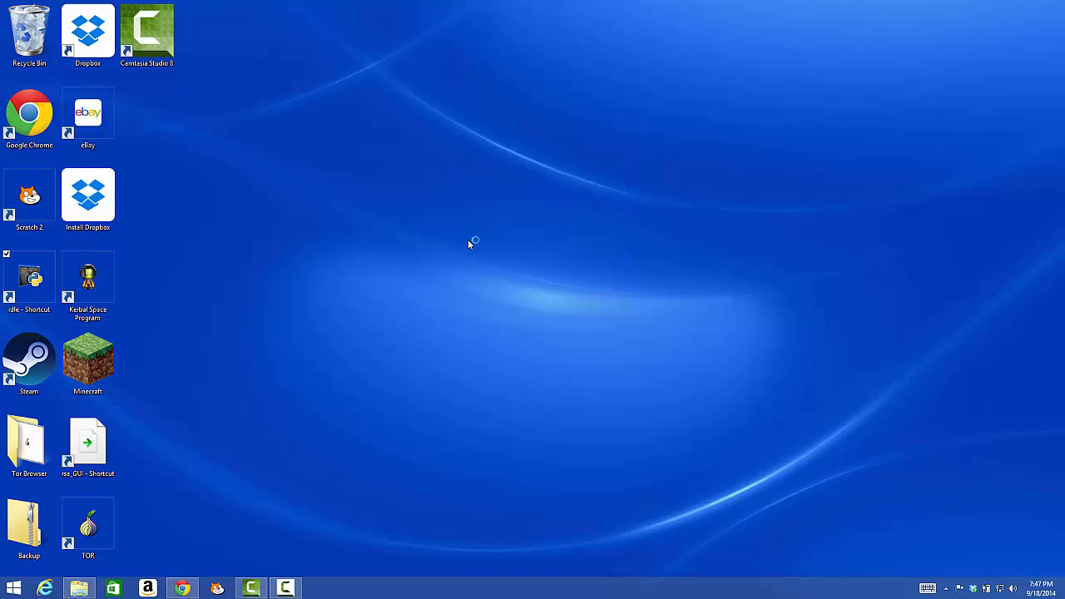
mouse_move(309, 279)
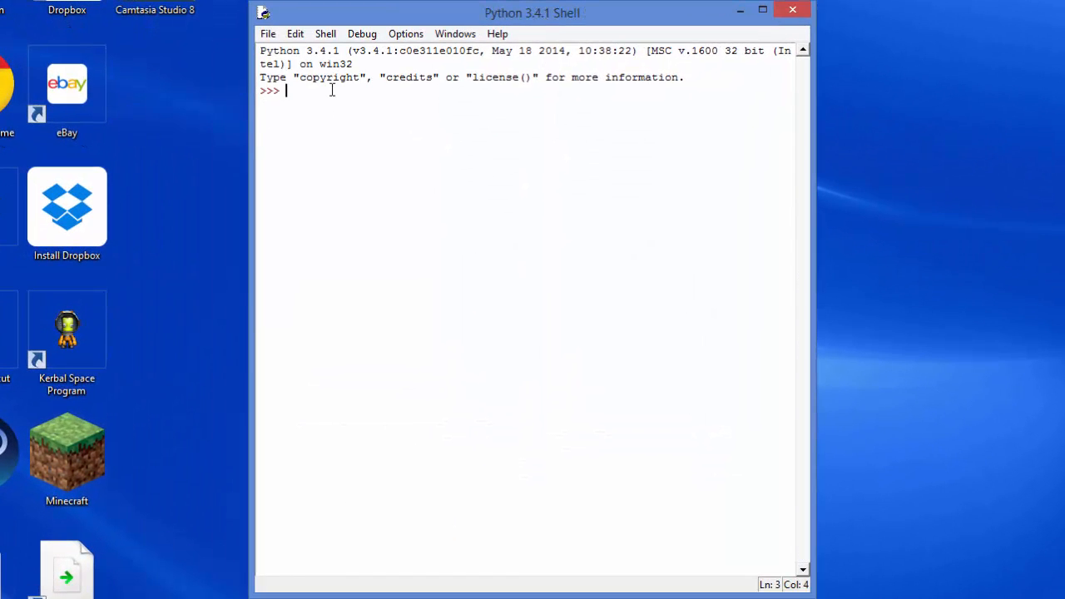
Enter print("hello world") at the Python Shell >>> prompt.
type("print(\"hello")
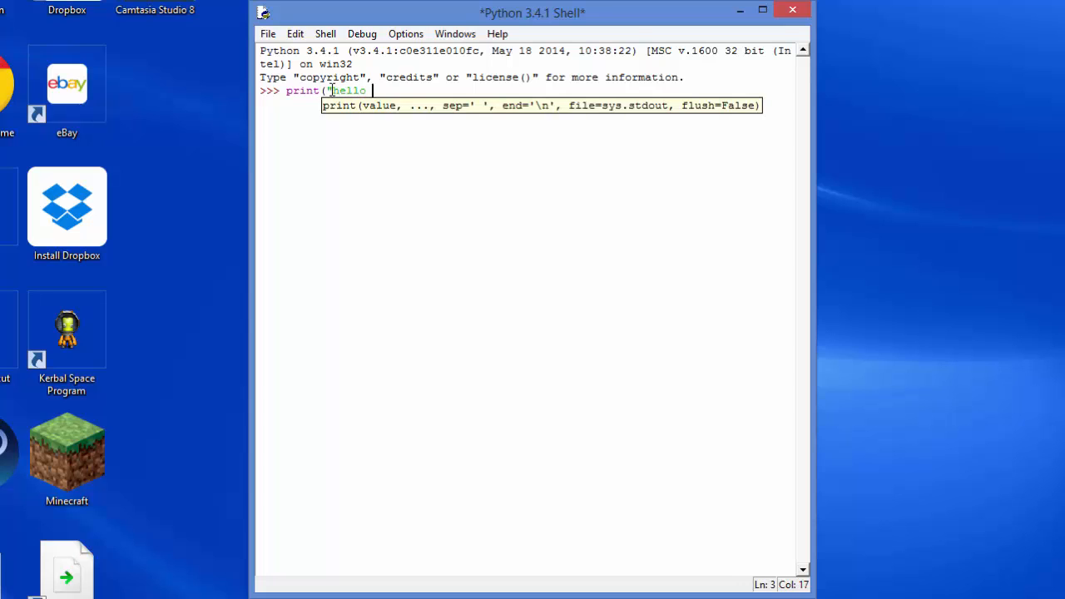
type("world\")")
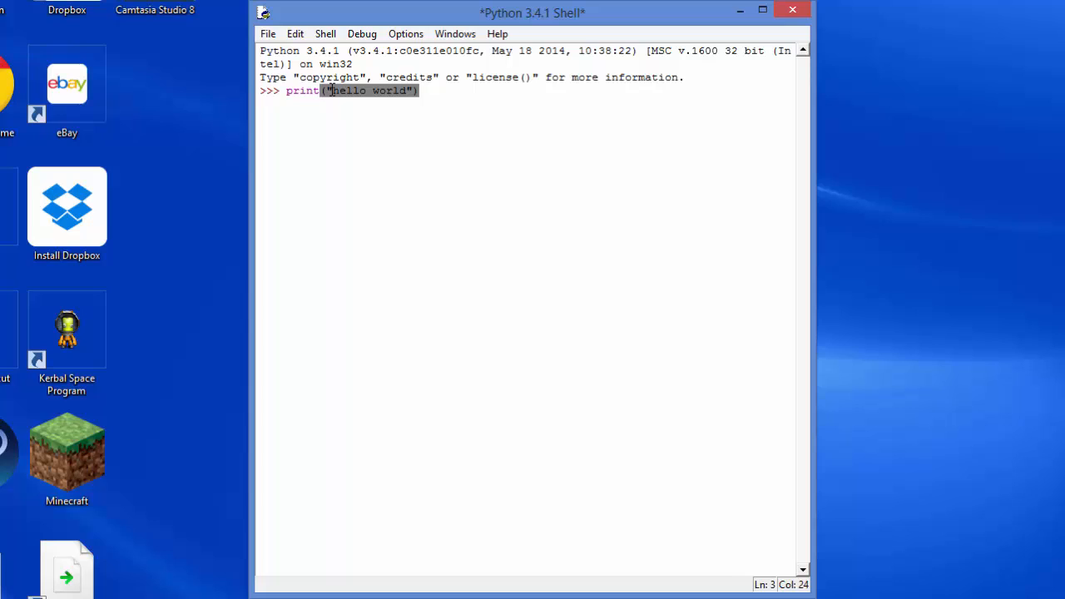